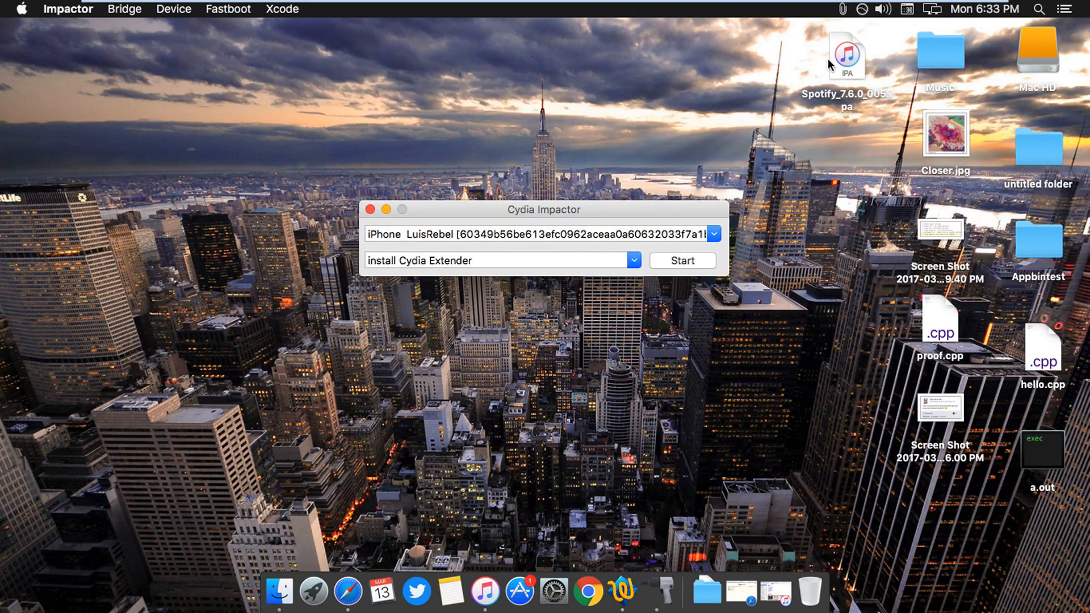
pyautogui.moveTo(520, 218)
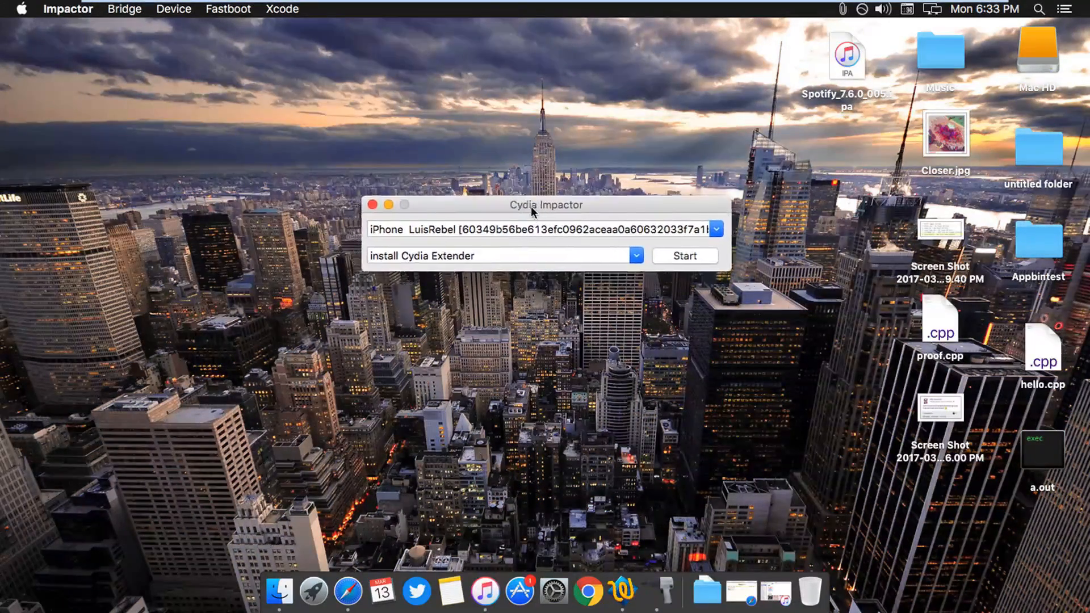
# Step: Hide Safari to return to the desktop with Cydia Impactor showing
pyautogui.moveTo(546, 204); pyautogui.dragTo(549, 211)
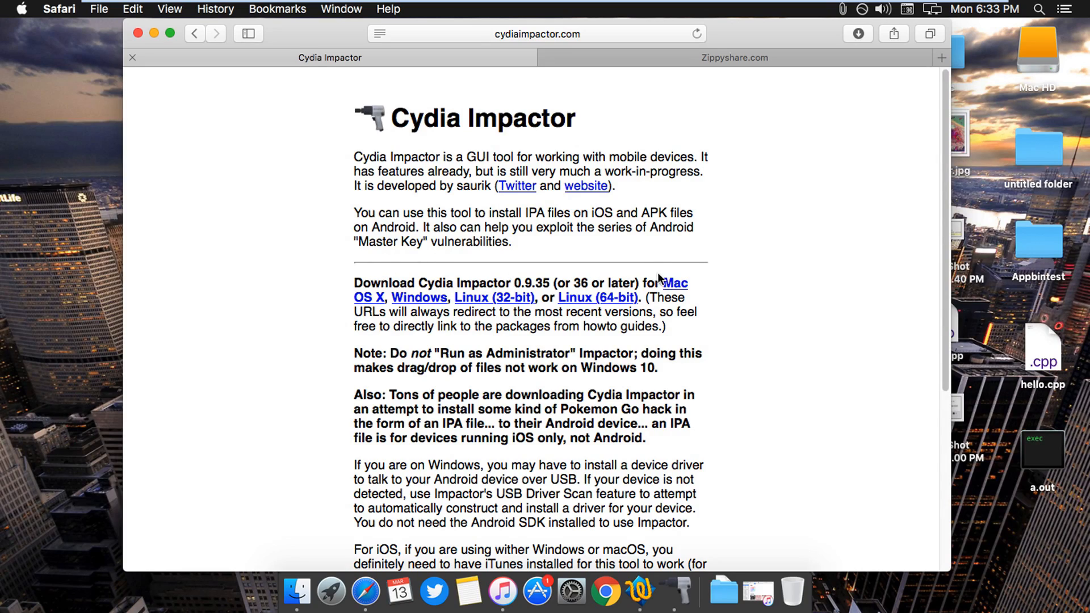
pyautogui.moveTo(190, 123)
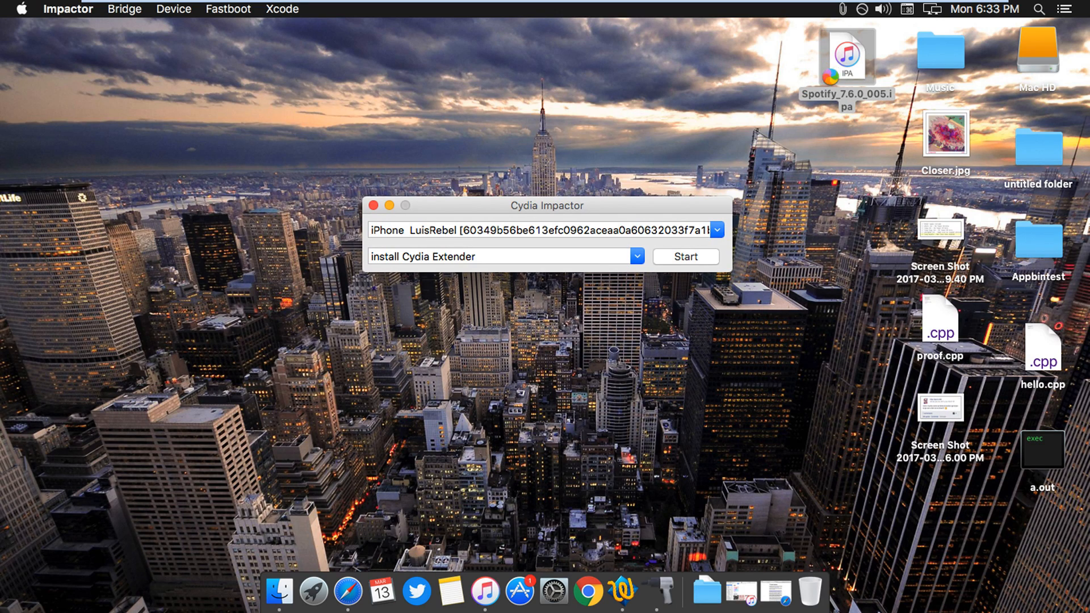
pyautogui.moveTo(862, 59)
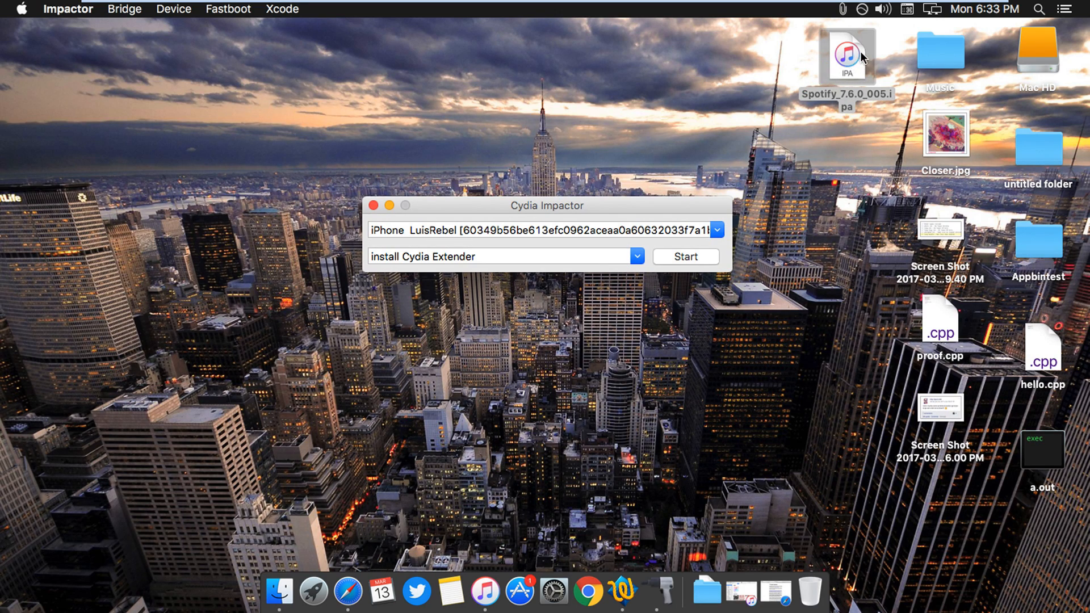
# Step: Select Spotify_7.6.0_005.ipa on the desktop and drag it downward
pyautogui.click(845, 57)
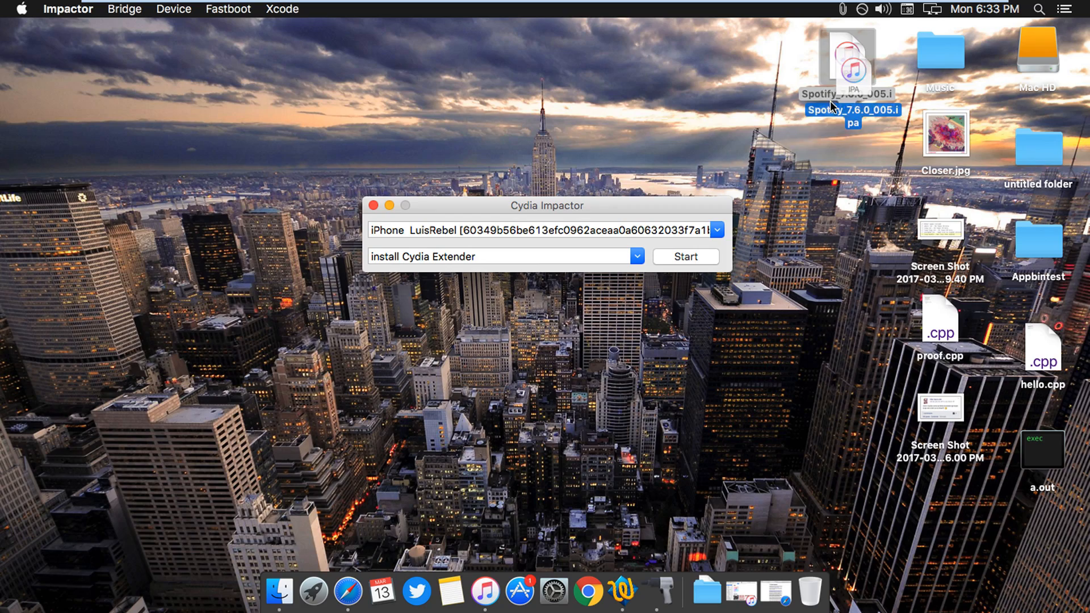
pyautogui.moveTo(845, 59); pyautogui.dragTo(819, 188)
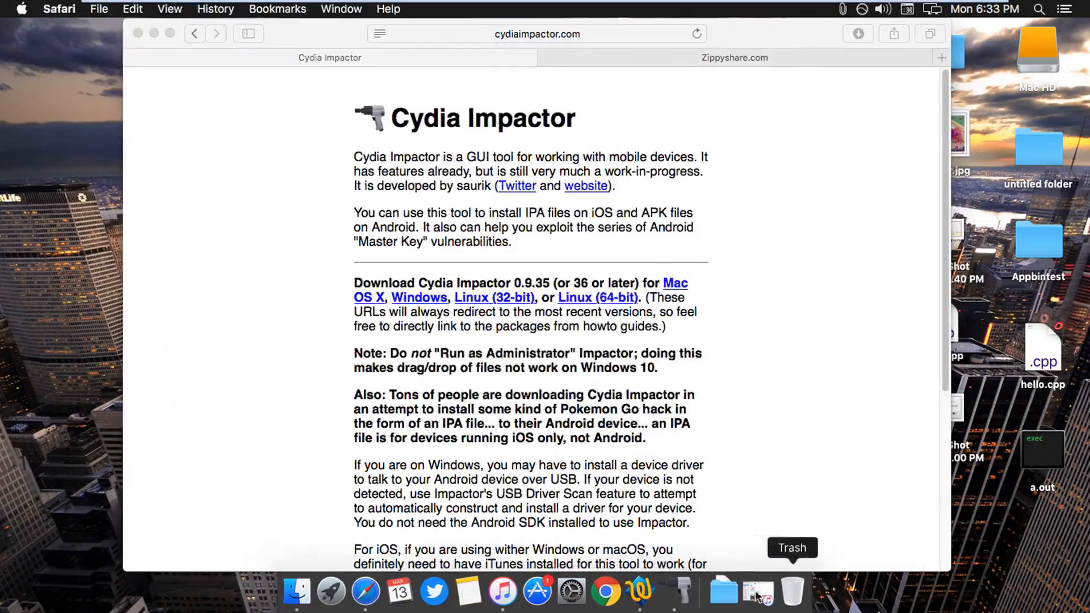
# Step: Bring the desktop and Cydia Impactor window back in front of Safari
pyautogui.click(735, 58)
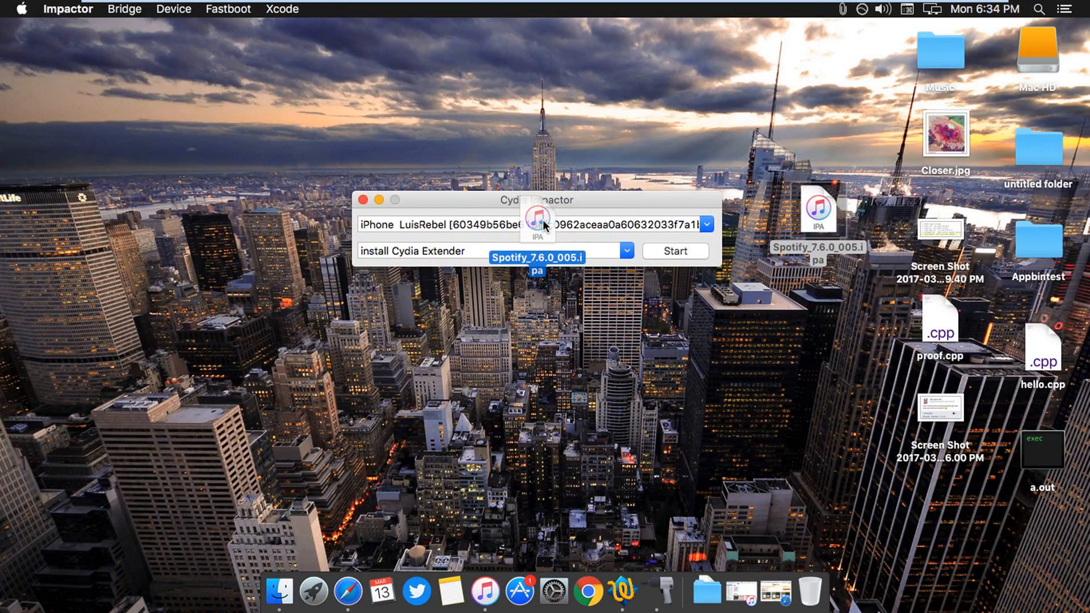
# Step: Drop the Spotify IPA onto Cydia Impactor to install it on the iPhone
pyautogui.click(672, 251)
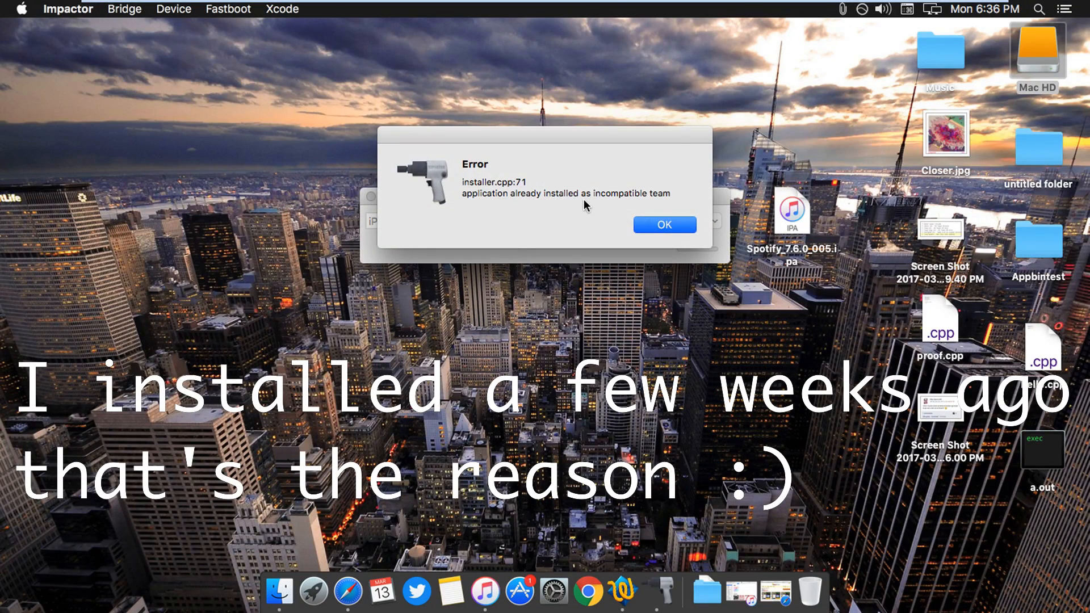
pyautogui.moveTo(626, 221)
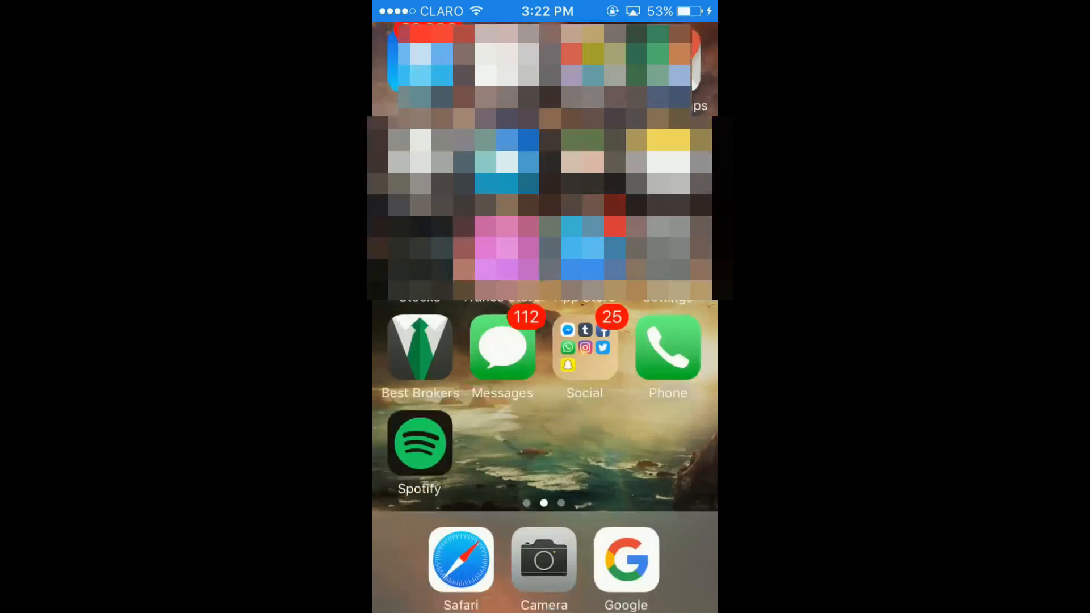
# Step: Launch Spotify on the iPhone, log in, and answer the notification prompt
pyautogui.click(419, 444)
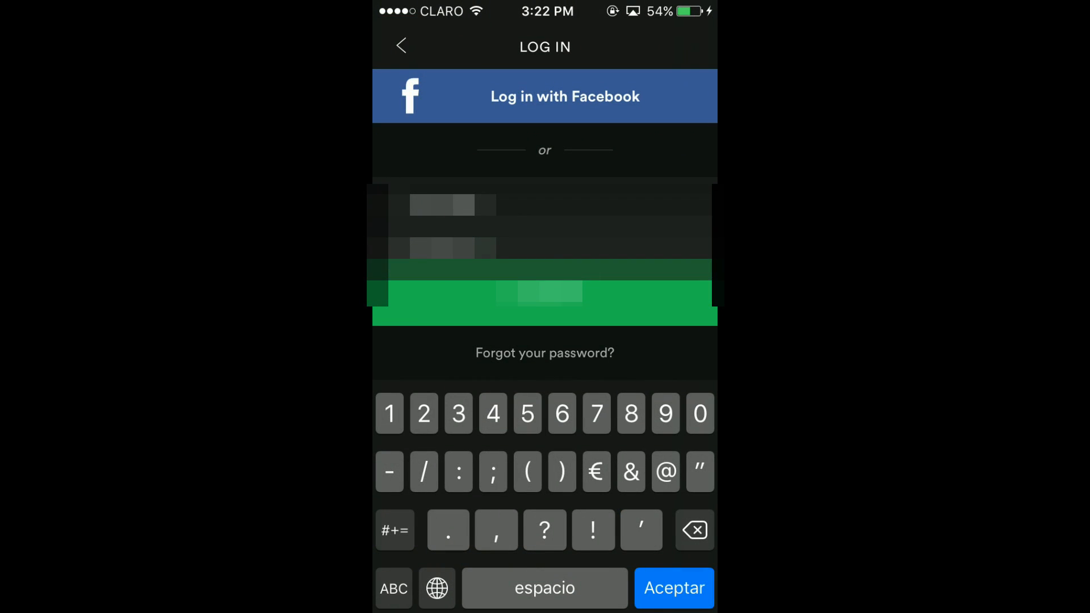
pyautogui.click(673, 589)
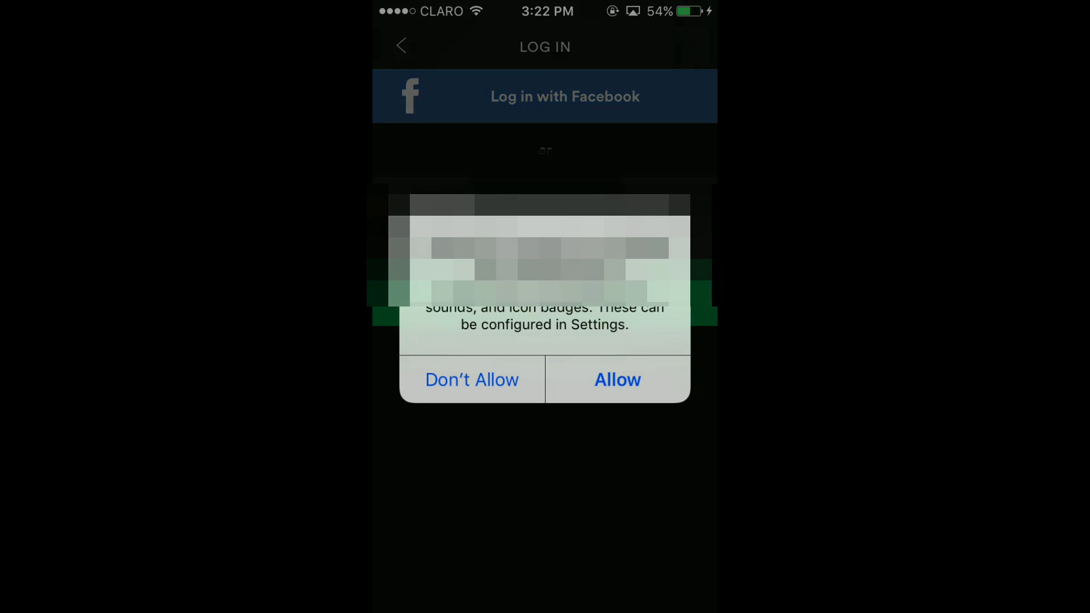
pyautogui.click(616, 379)
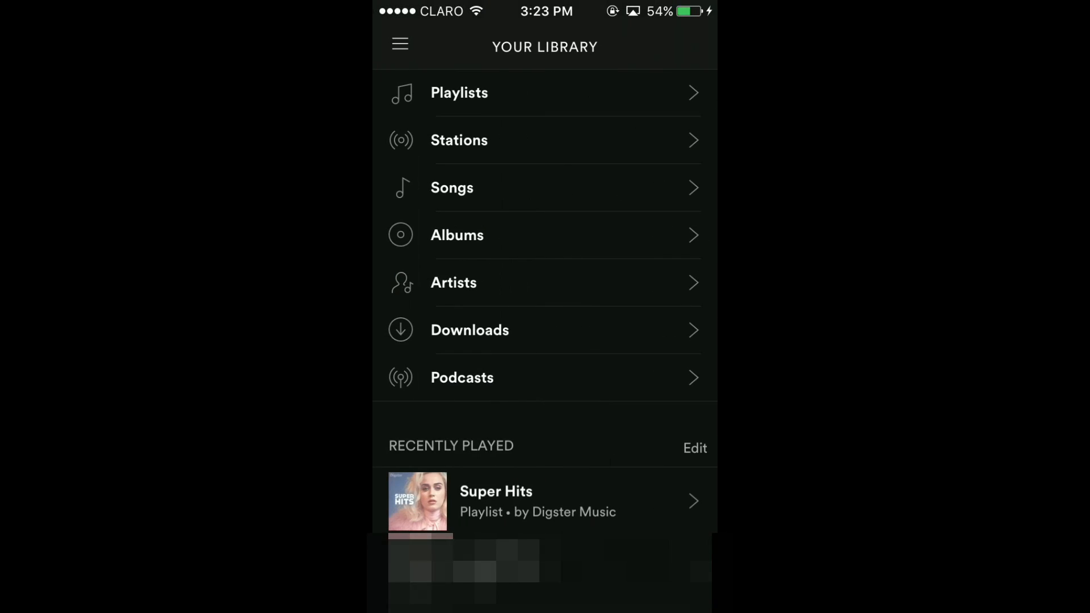
# Step: Scroll Your Library and open Fall Out Boy's Infinity On High from Recently Played
pyautogui.scroll(-3)
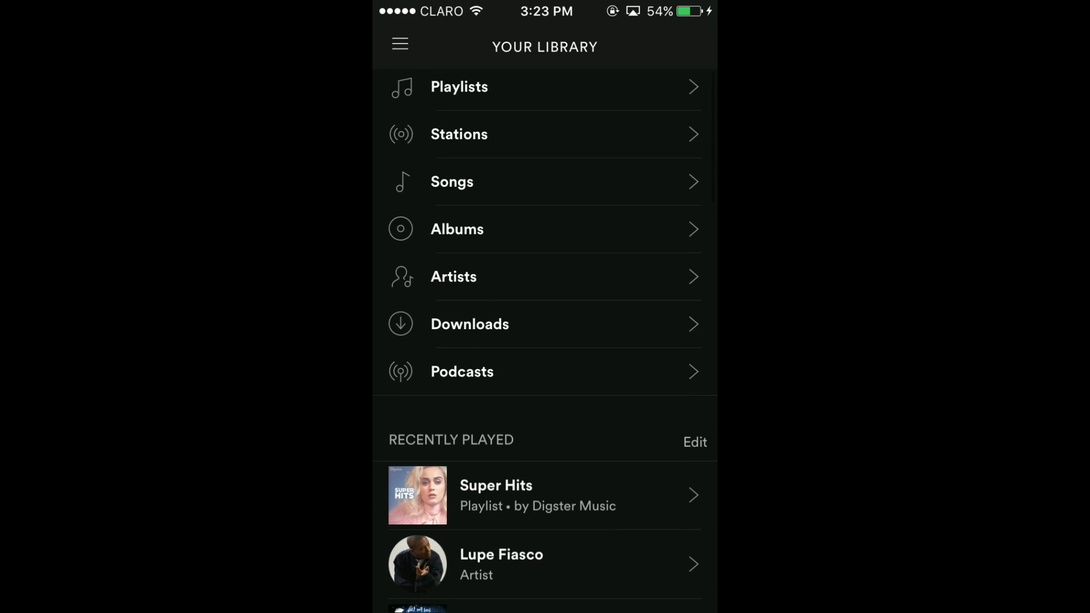
pyautogui.scroll(-3)
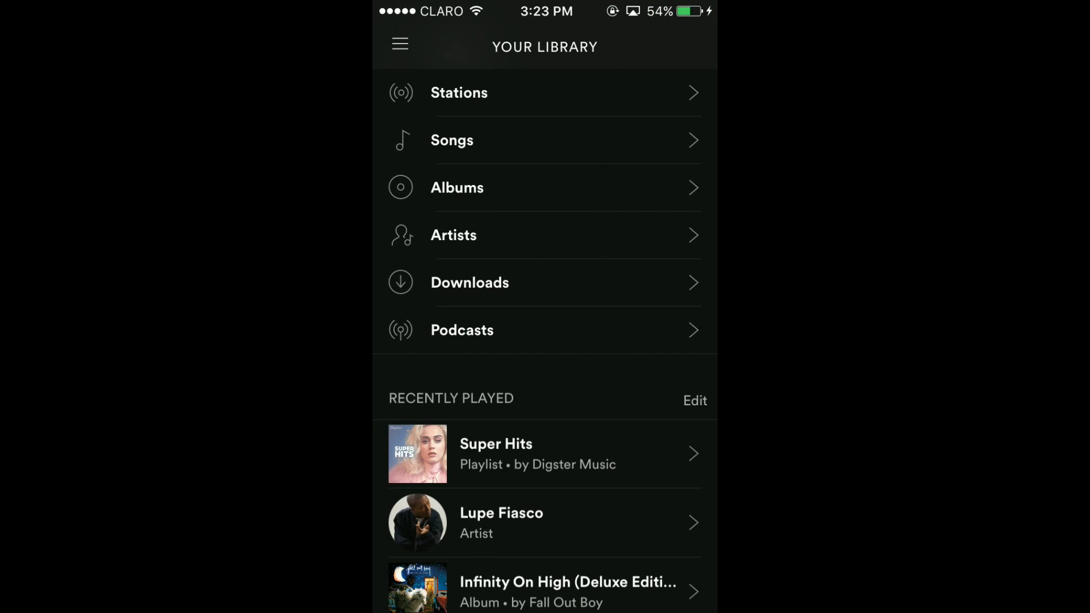
pyautogui.click(568, 591)
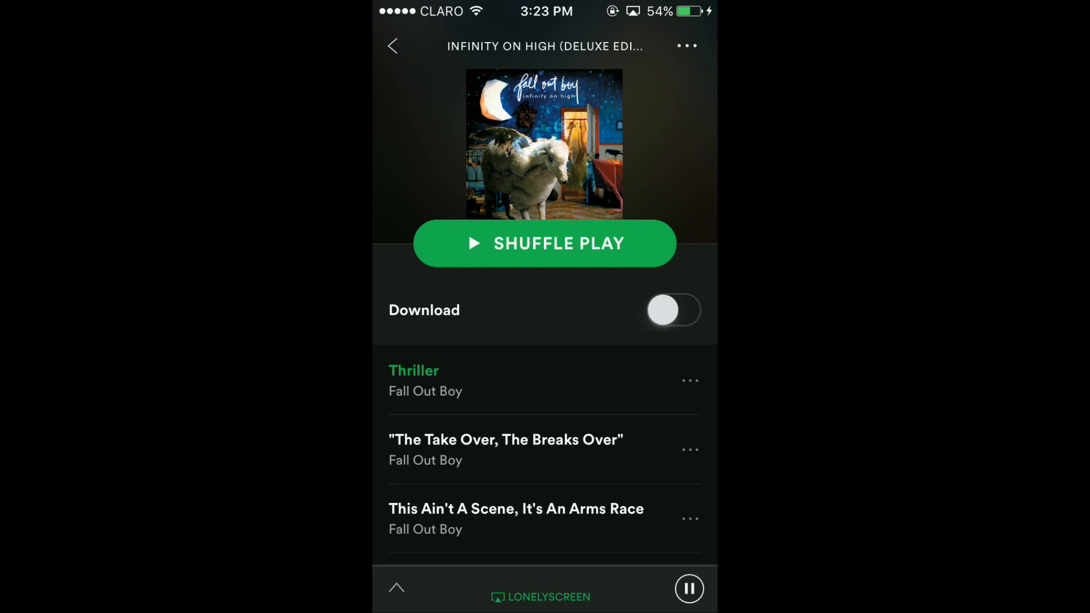
pyautogui.scroll(-3)
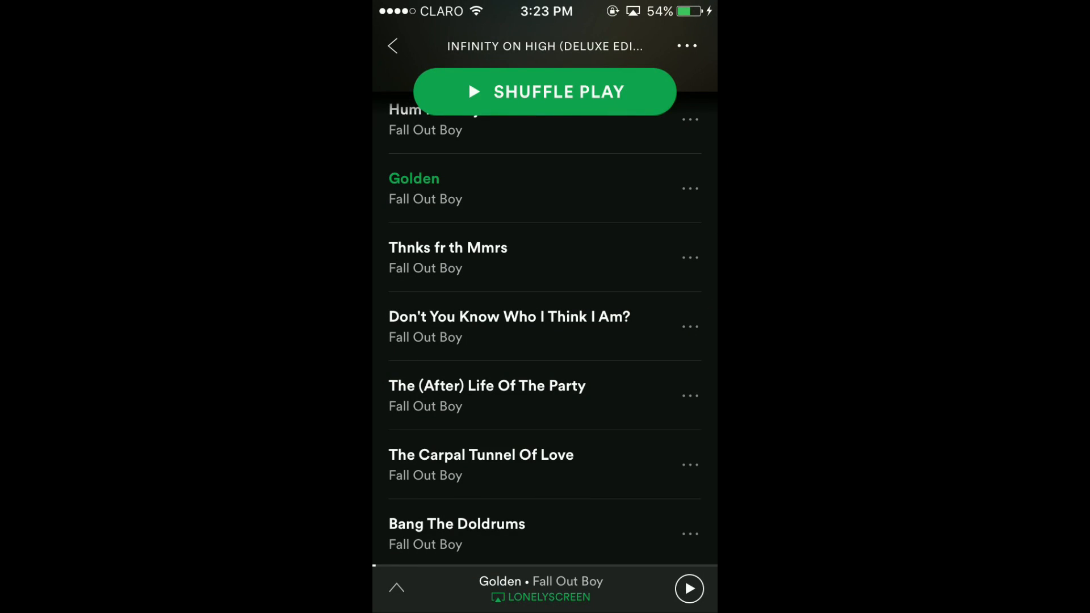